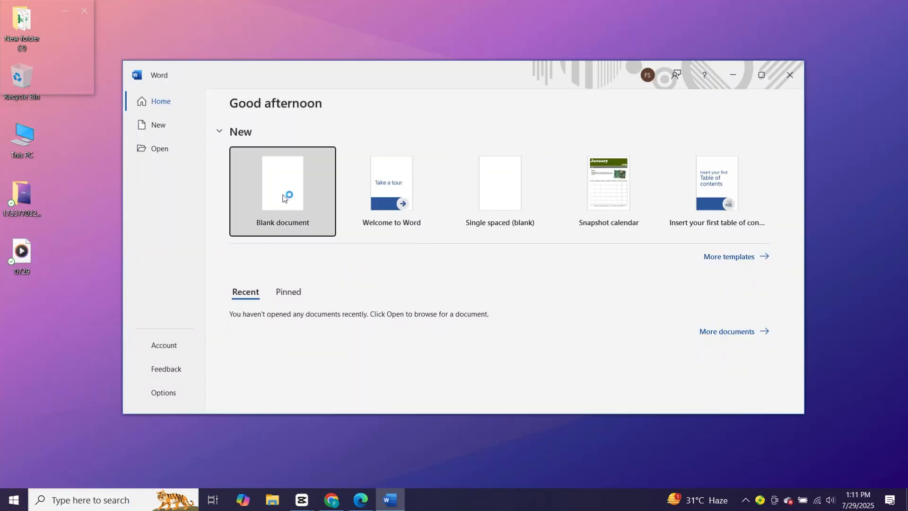
# Step: Start a new blank Word document and a new blank Excel workbook
pyautogui.click(283, 195)
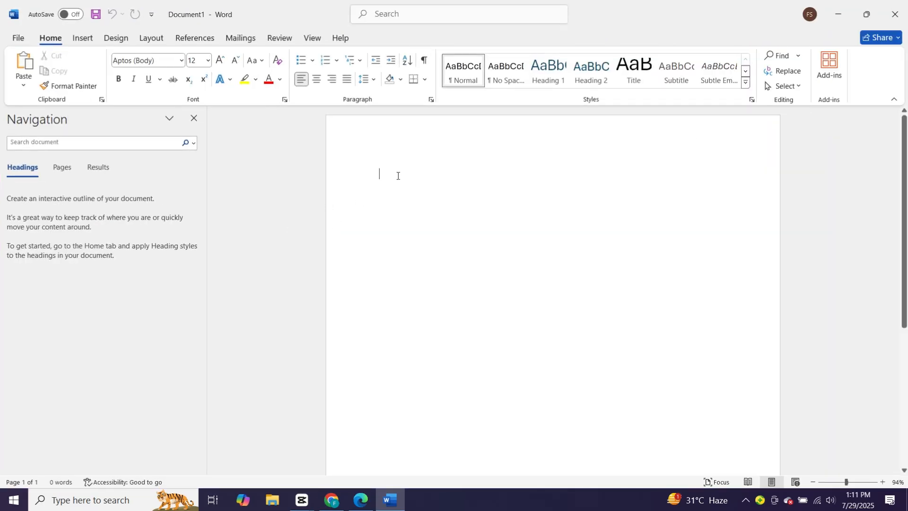
pyautogui.write('fixsof')
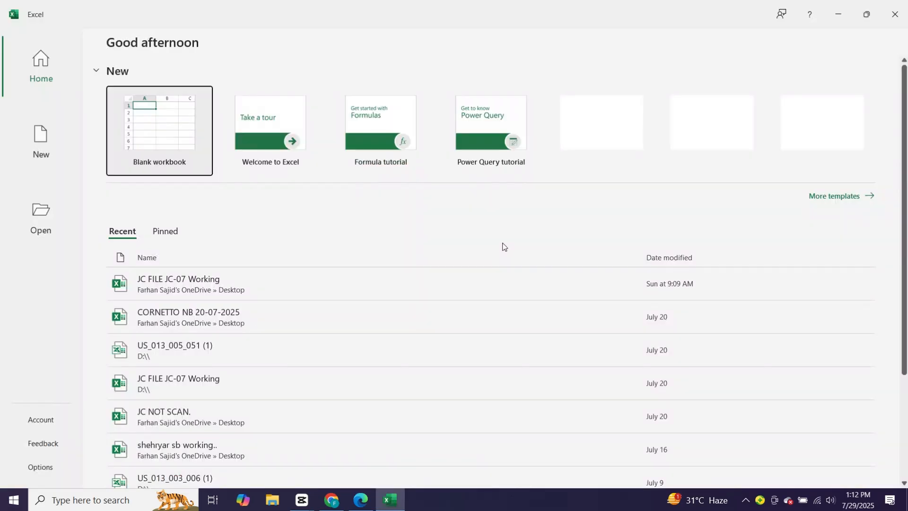
pyautogui.click(159, 130)
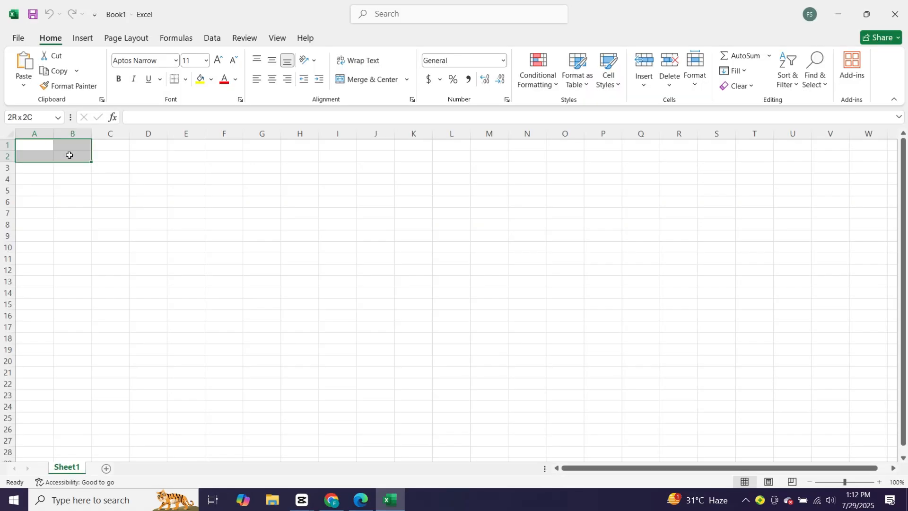
pyautogui.click(72, 144)
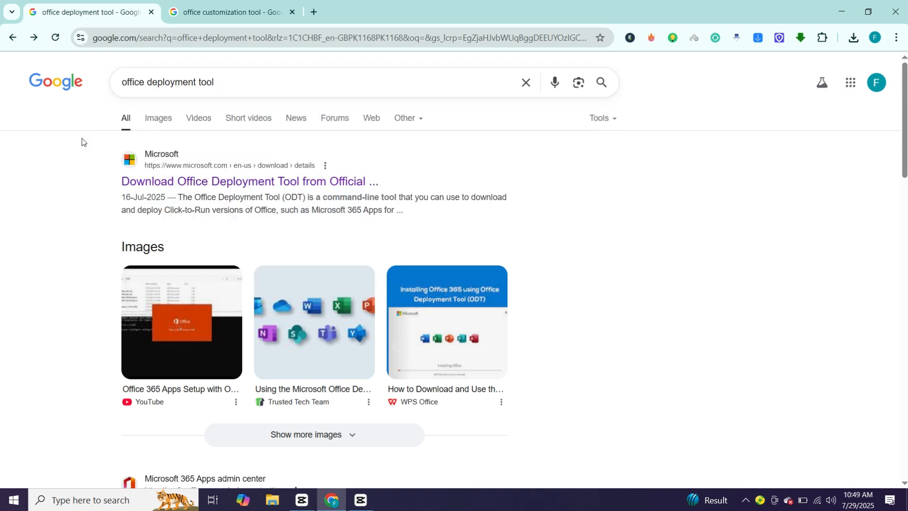
pyautogui.moveTo(227, 187)
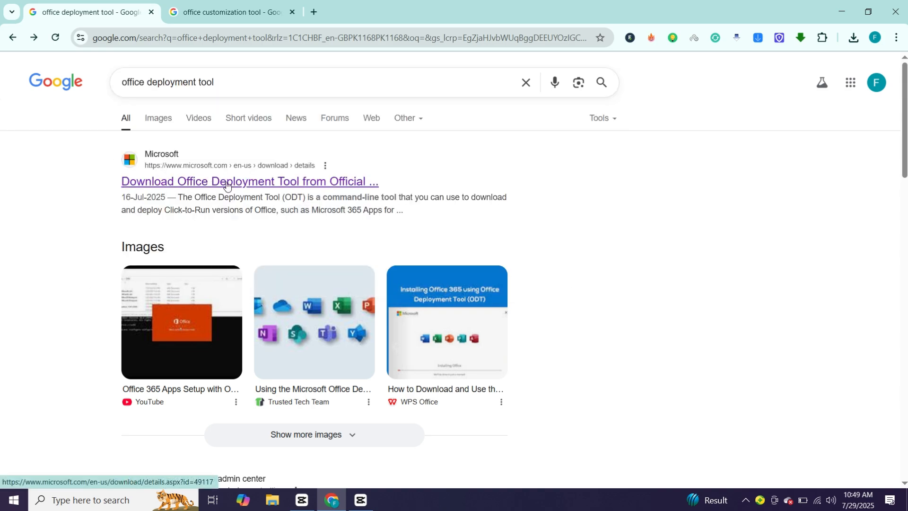
# Step: Download the Office Deployment Tool from Microsoft Download Center and run the downloaded file
pyautogui.click(227, 181)
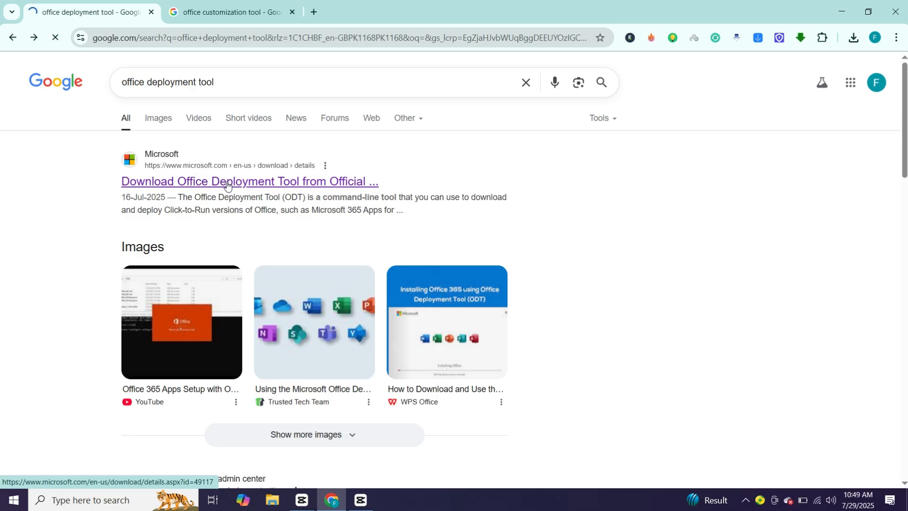
pyautogui.click(227, 180)
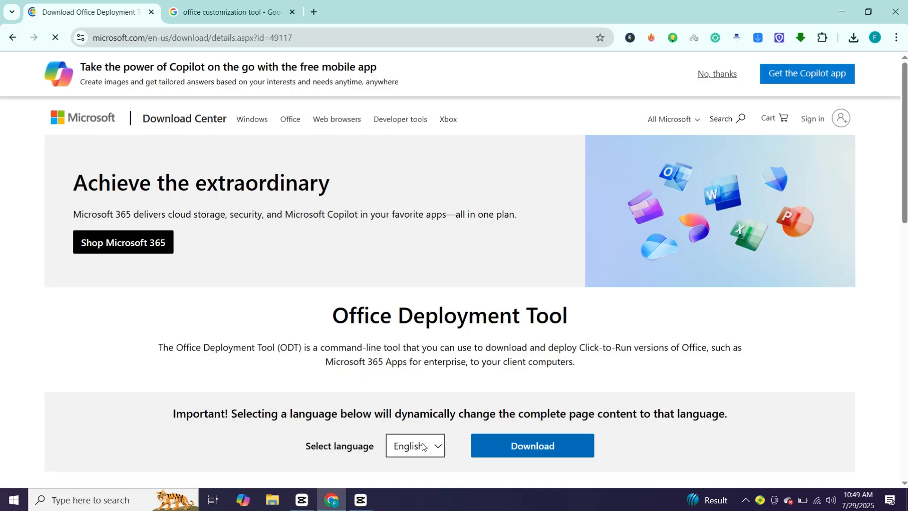
pyautogui.click(531, 446)
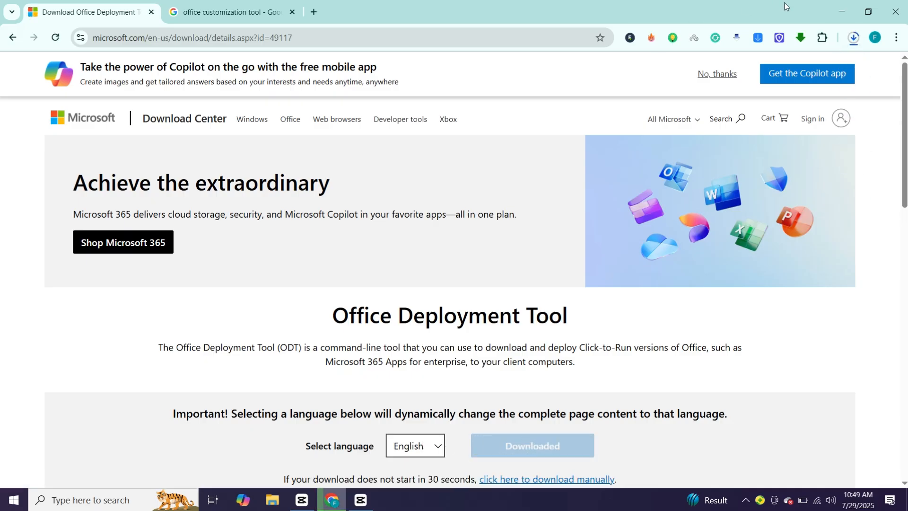
pyautogui.click(852, 37)
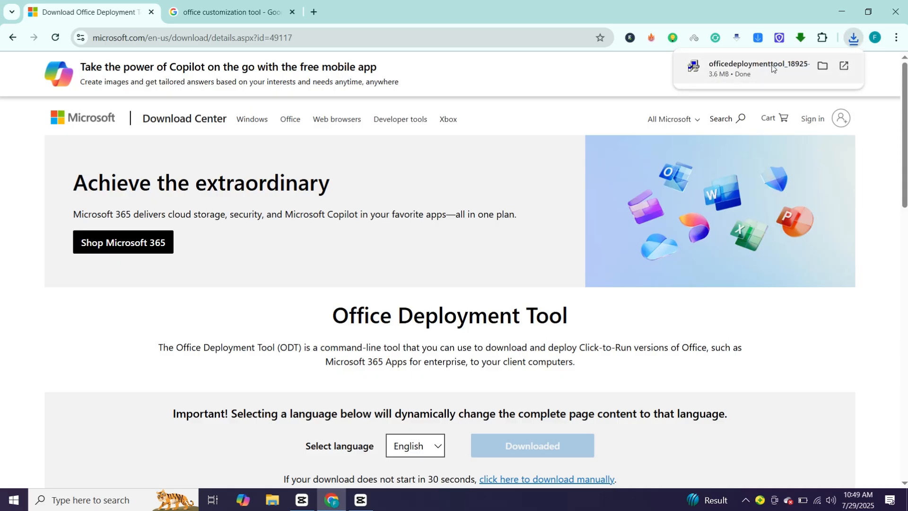
pyautogui.click(230, 12)
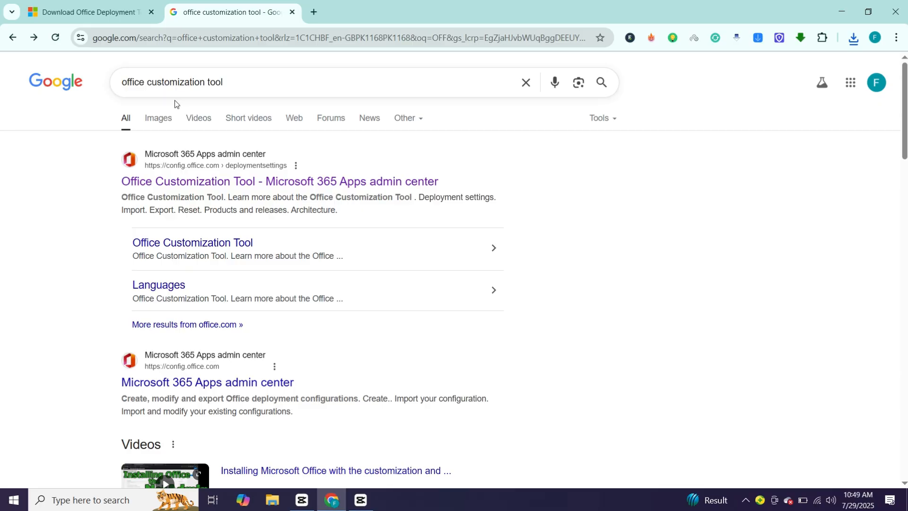
pyautogui.moveTo(234, 181)
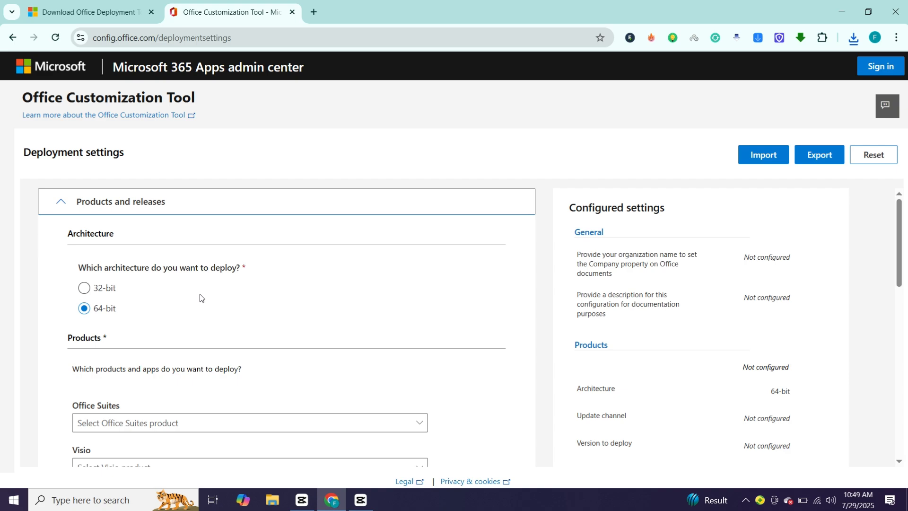
# Step: Choose Office LTSC Professional Plus 2024 - Volume License as the Office suite and scroll to Apps
pyautogui.click(249, 245)
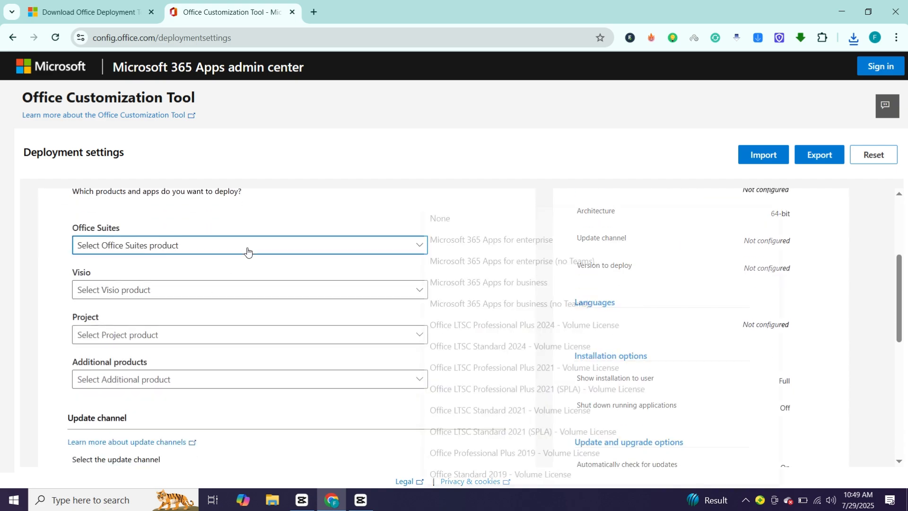
pyautogui.click(247, 246)
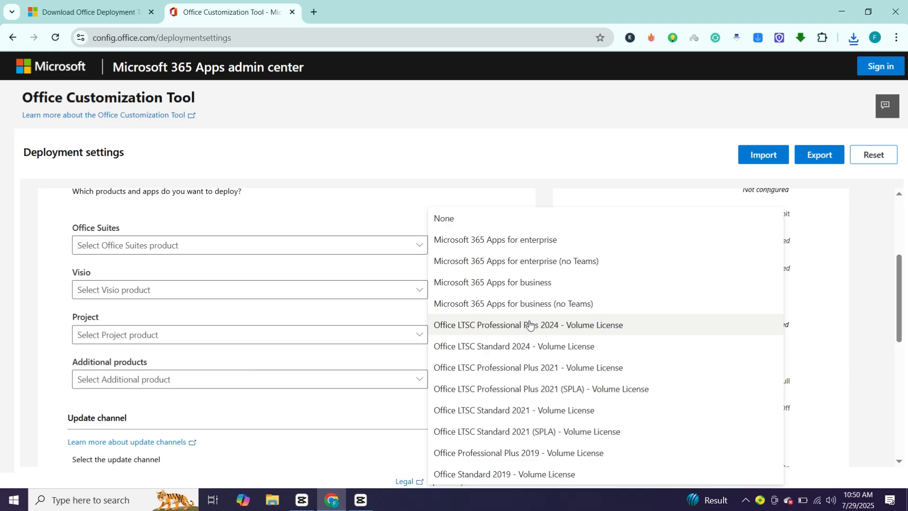
pyautogui.click(528, 325)
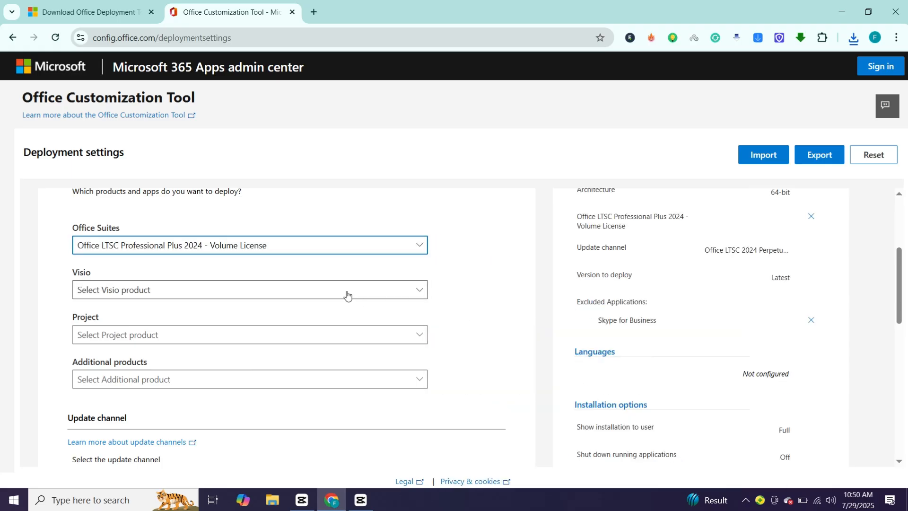
pyautogui.scroll(-3)
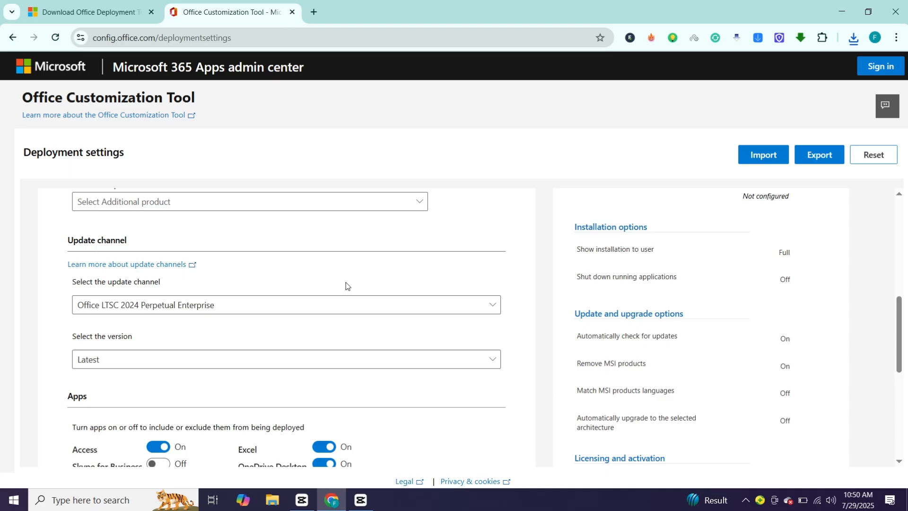
pyautogui.scroll(-3)
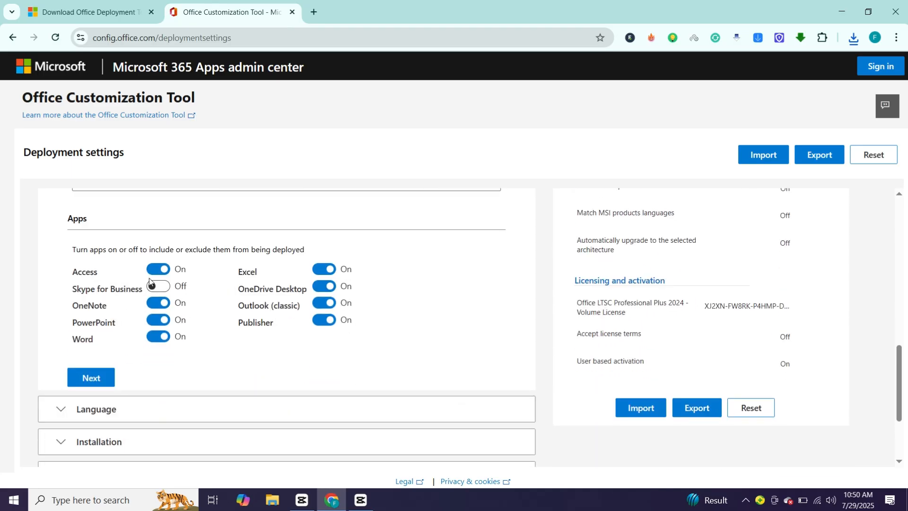
pyautogui.moveTo(79, 274)
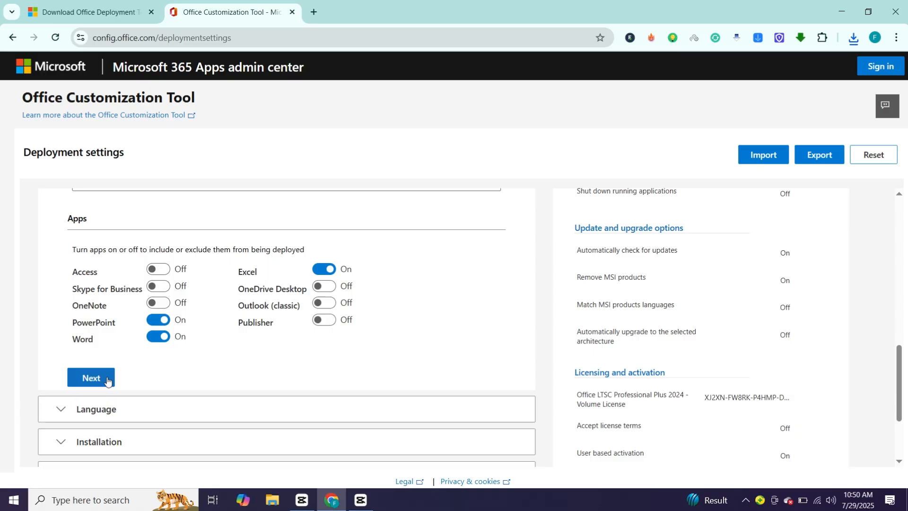
# Step: Keep only Word, Excel and PowerPoint and continue to the language section
pyautogui.click(91, 377)
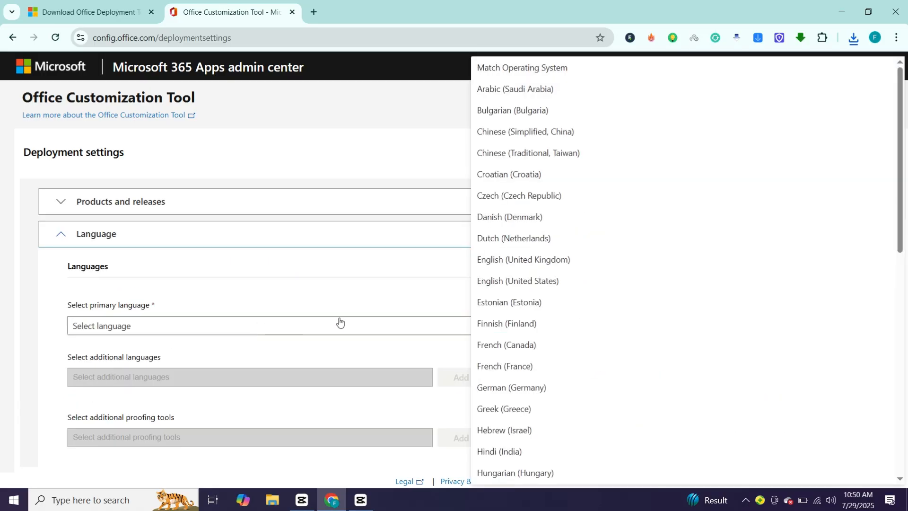
pyautogui.moveTo(513, 283)
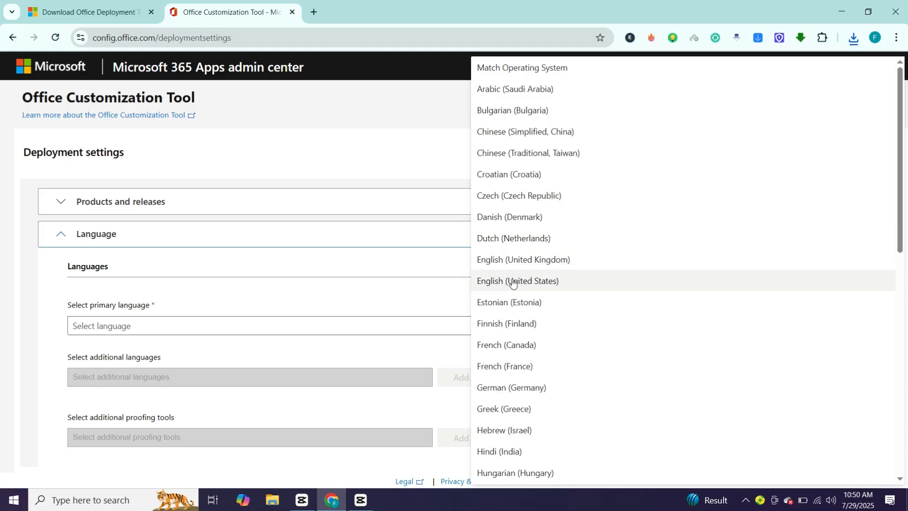
# Step: Set English (United States) as primary language and expand Application preferences
pyautogui.click(517, 280)
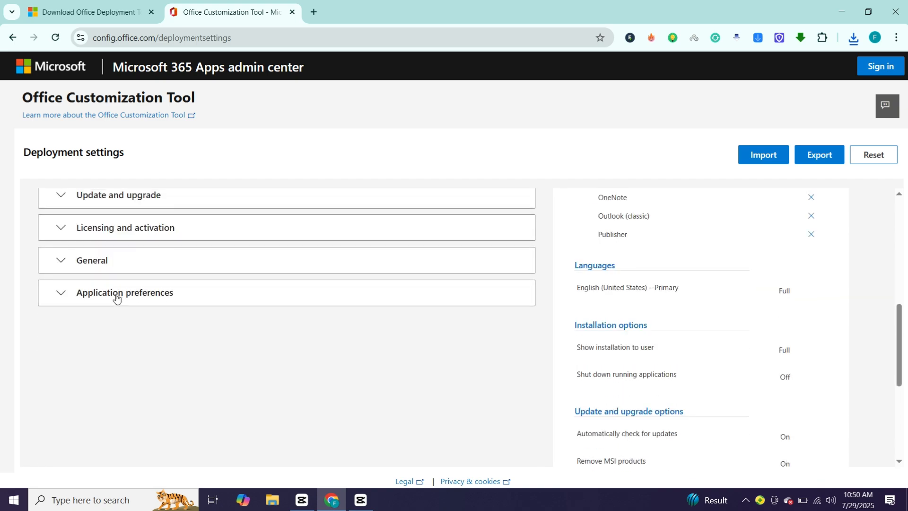
pyautogui.click(124, 293)
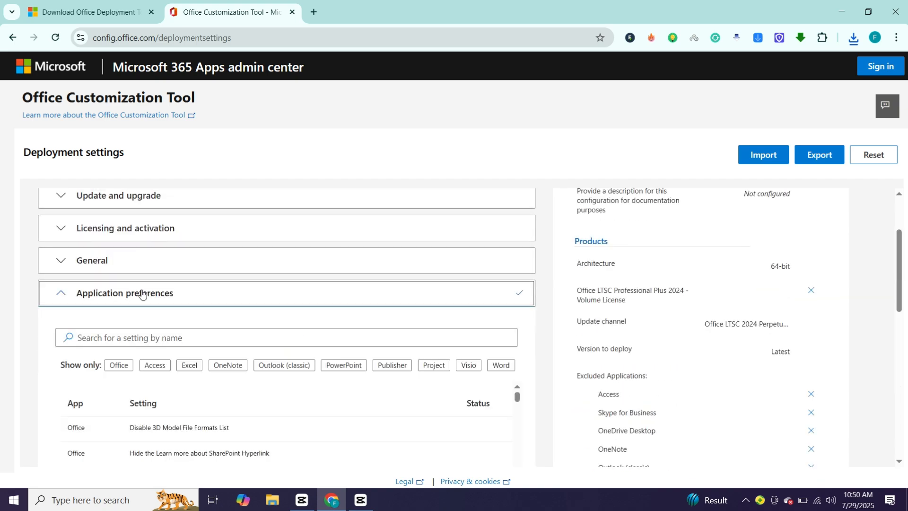
pyautogui.scroll(-3)
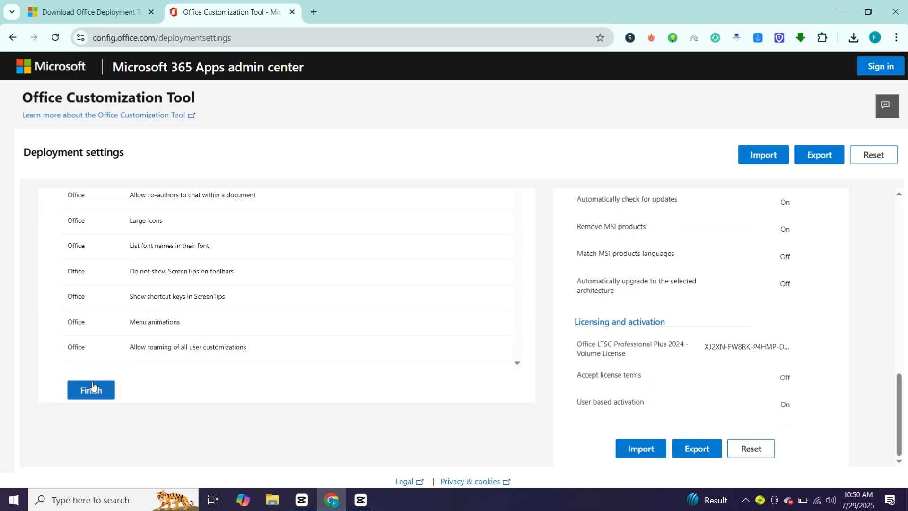
# Step: Export the settings as Configuration.xml with the license terms accepted and confirm the download
pyautogui.click(91, 390)
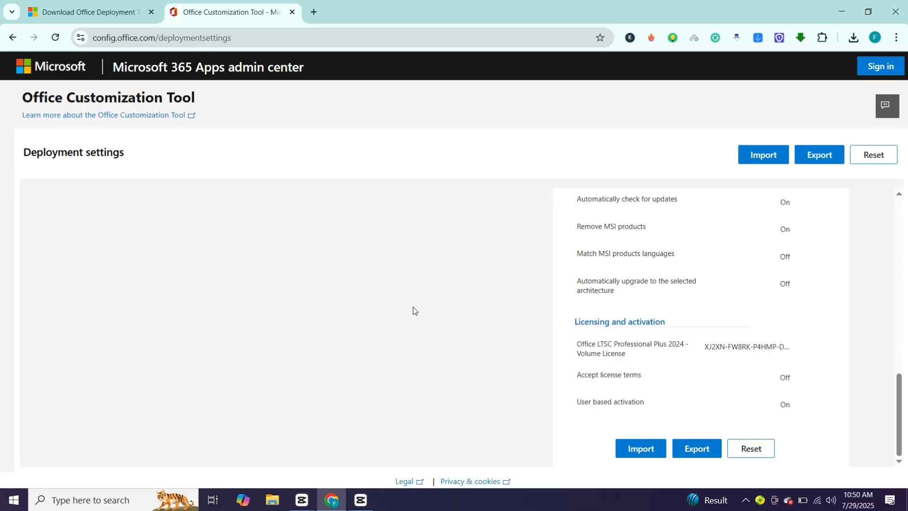
pyautogui.moveTo(696, 449)
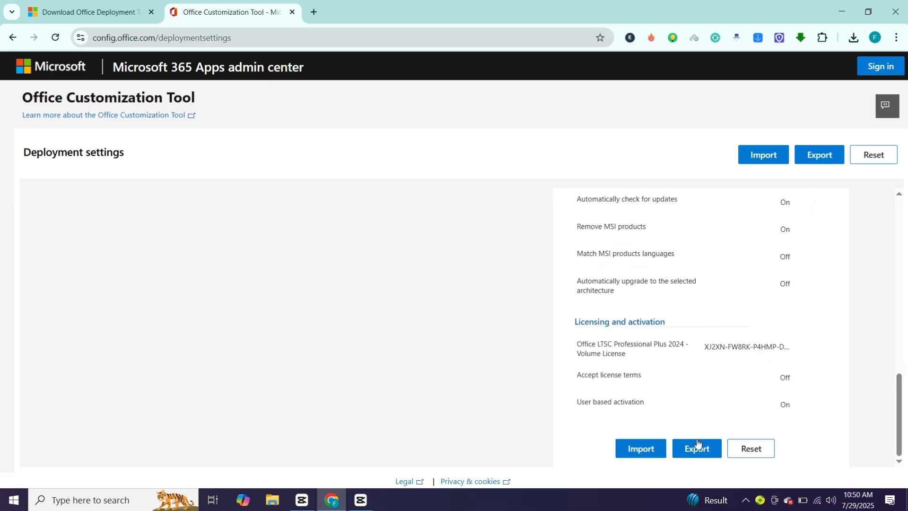
pyautogui.click(696, 448)
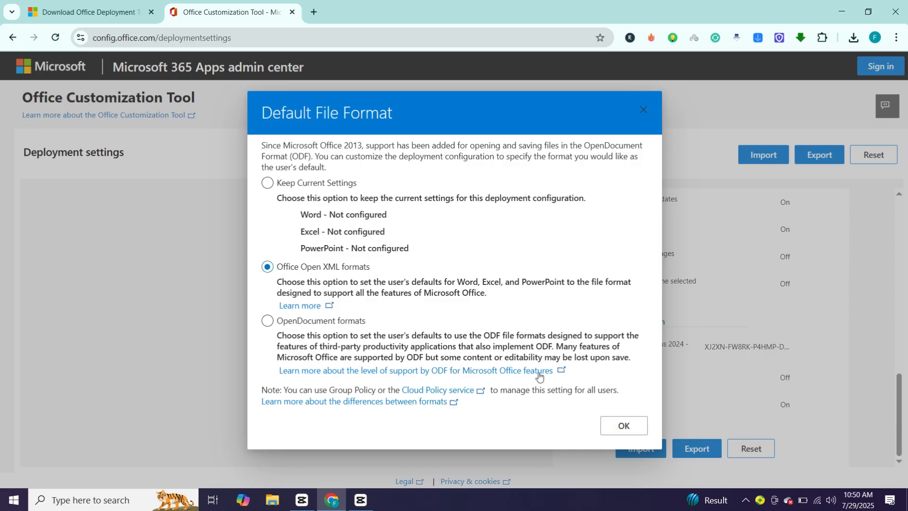
pyautogui.click(623, 426)
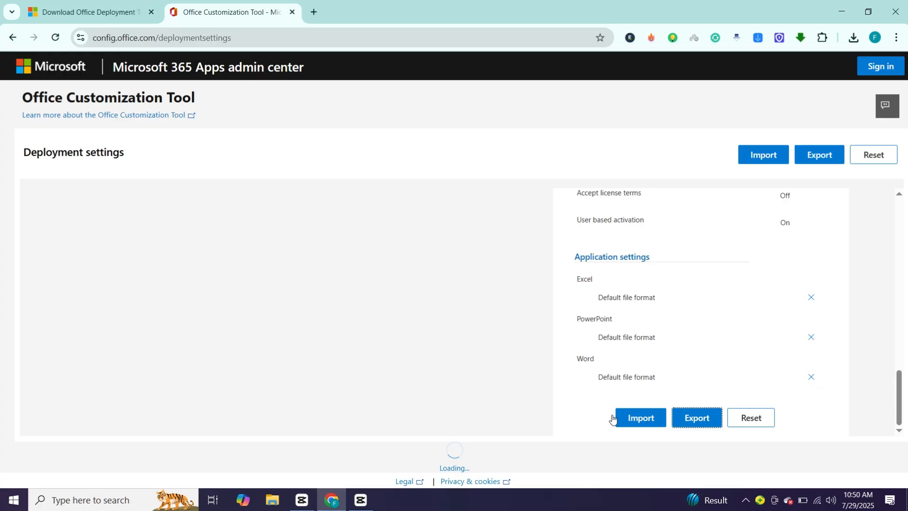
pyautogui.click(696, 417)
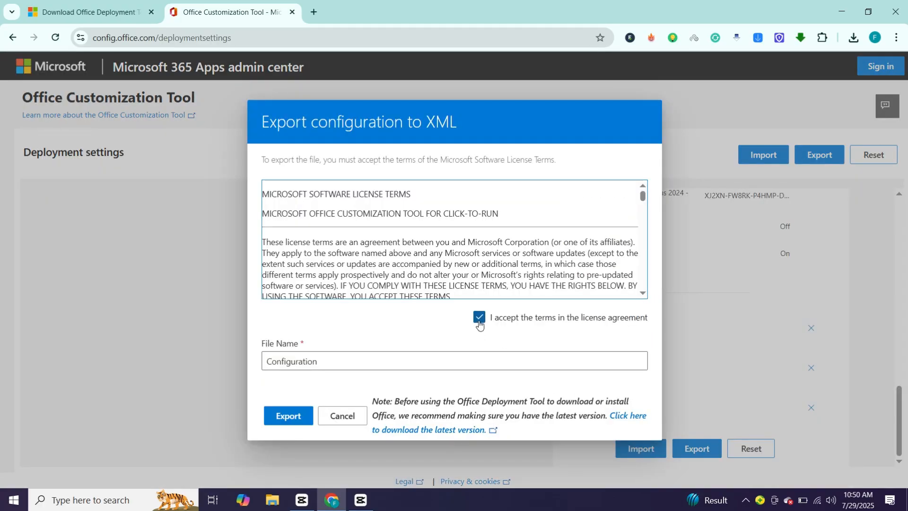
pyautogui.click(287, 415)
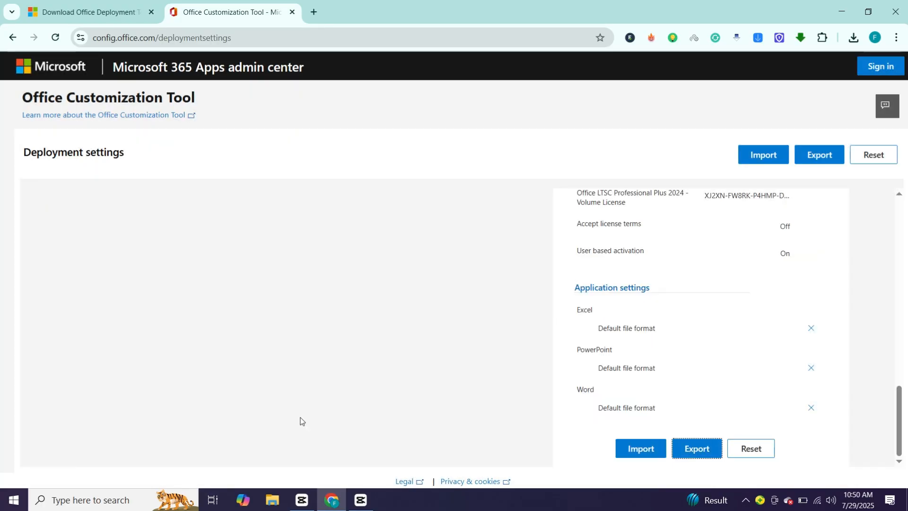
pyautogui.click(847, 36)
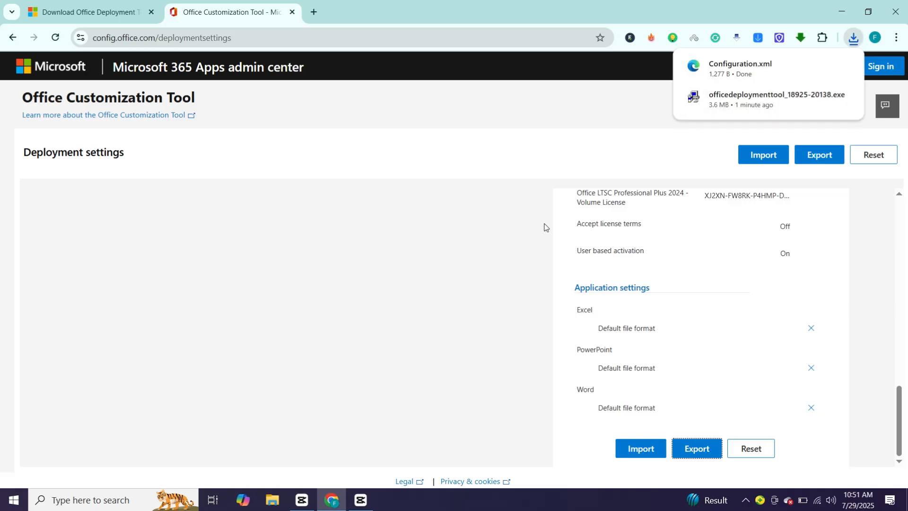
pyautogui.moveTo(713, 206)
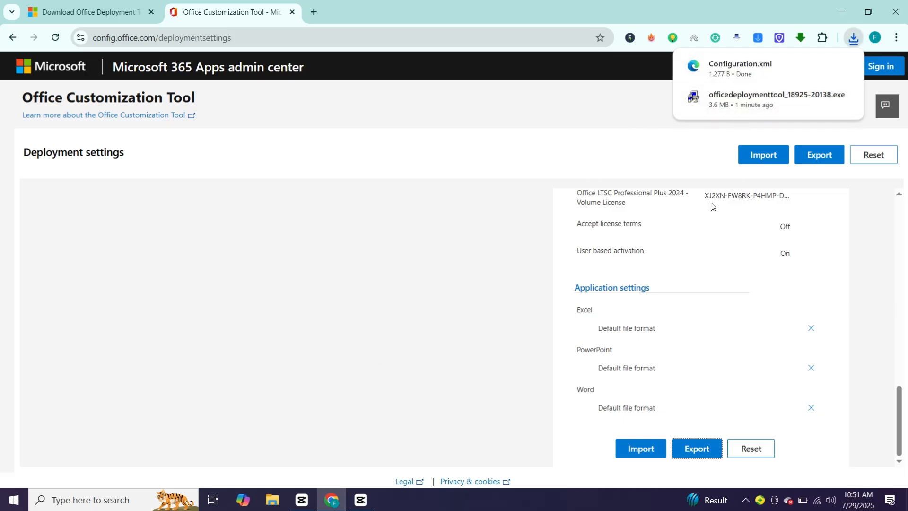
# Step: Run officedeploymenttool, accept its license and browse This PC for an extraction folder
pyautogui.rightClick(341, 143)
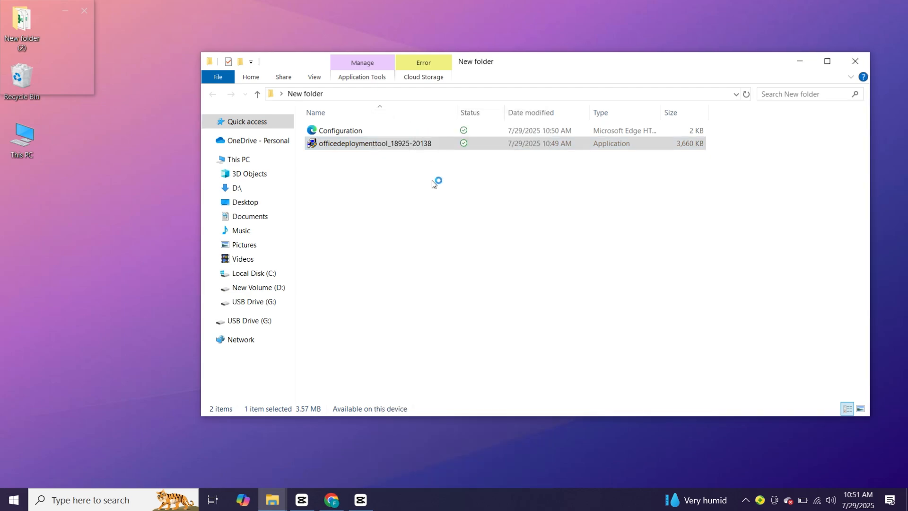
pyautogui.doubleClick(369, 142)
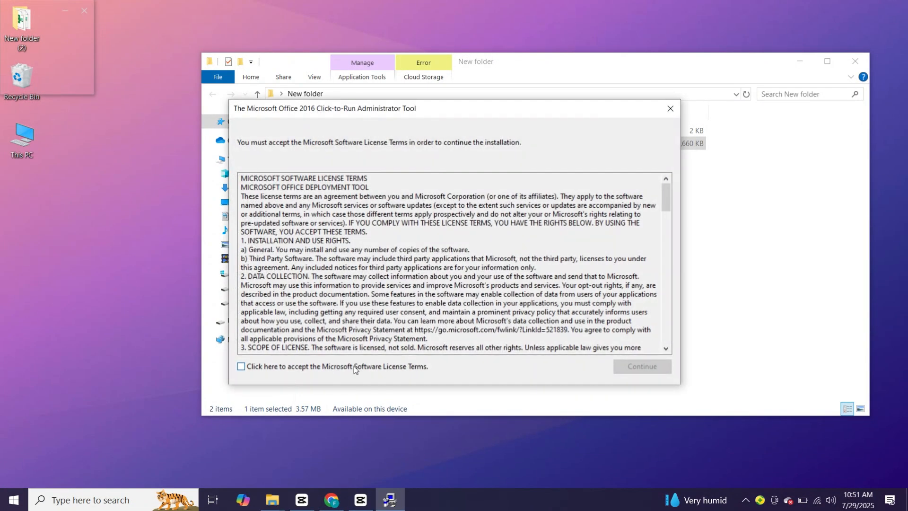
pyautogui.click(241, 366)
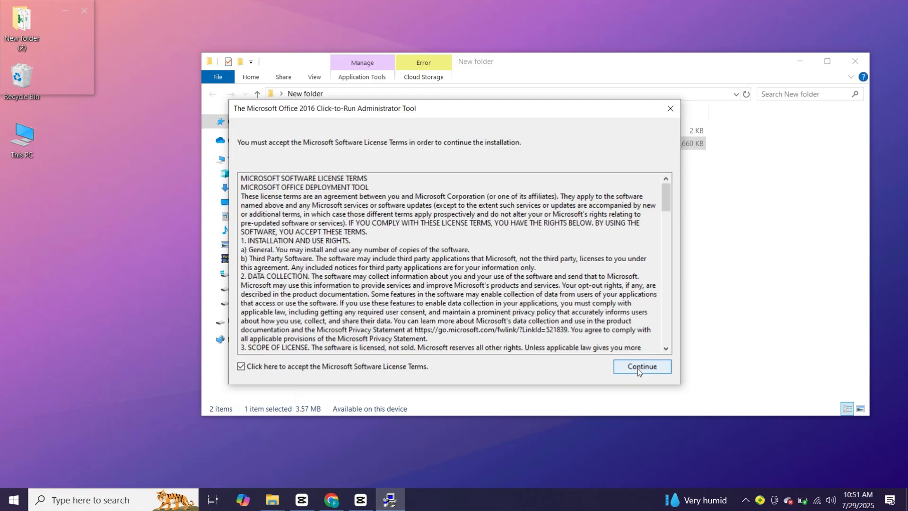
pyautogui.click(642, 366)
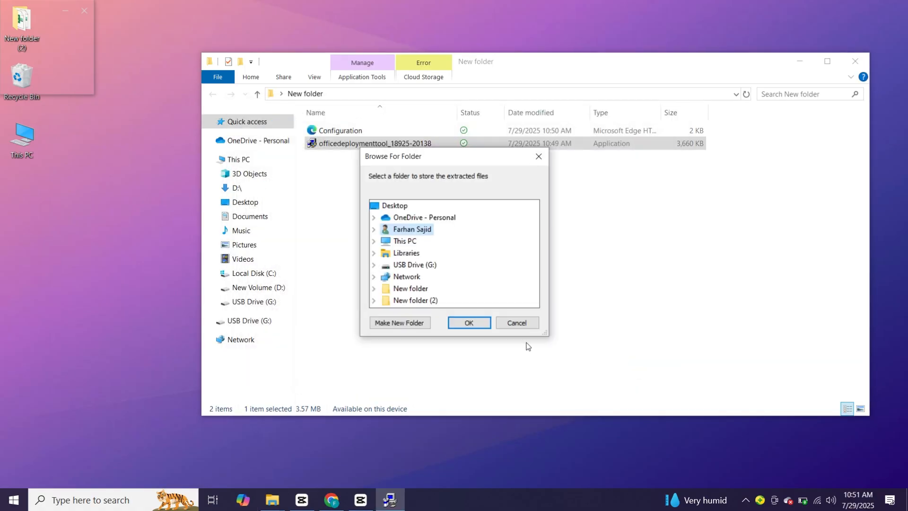
pyautogui.moveTo(428, 250)
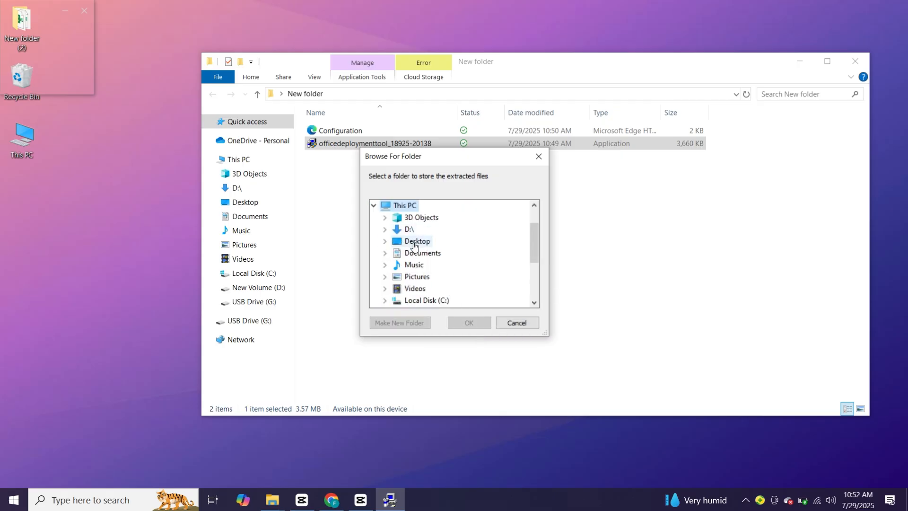
pyautogui.click(469, 322)
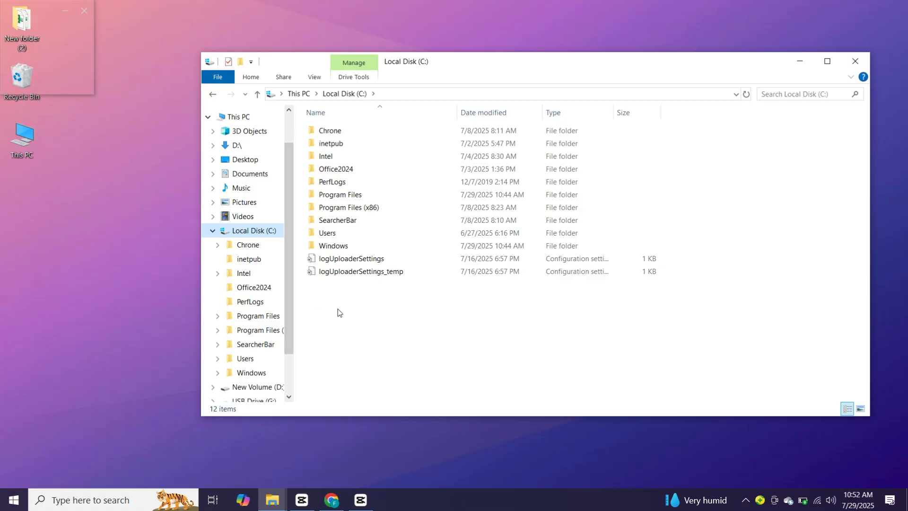
# Step: Create an OFFICE2024 folder on Local Disk (C:) and paste the deployment files into it
pyautogui.rightClick(340, 301)
pyautogui.write('O')
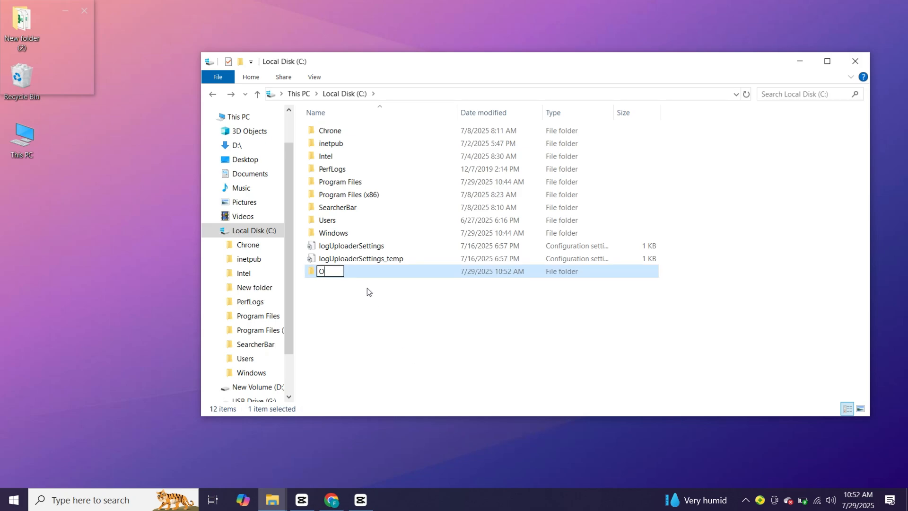
pyautogui.write('FFI')
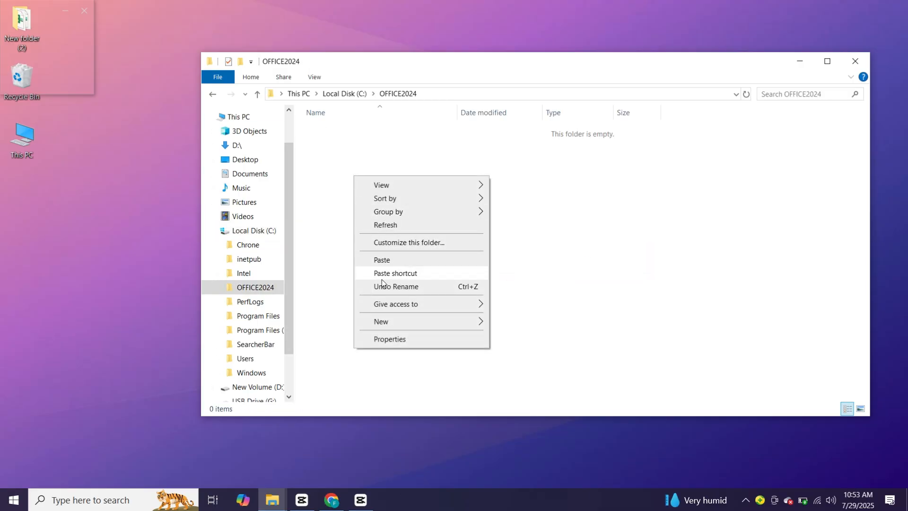
pyautogui.click(382, 259)
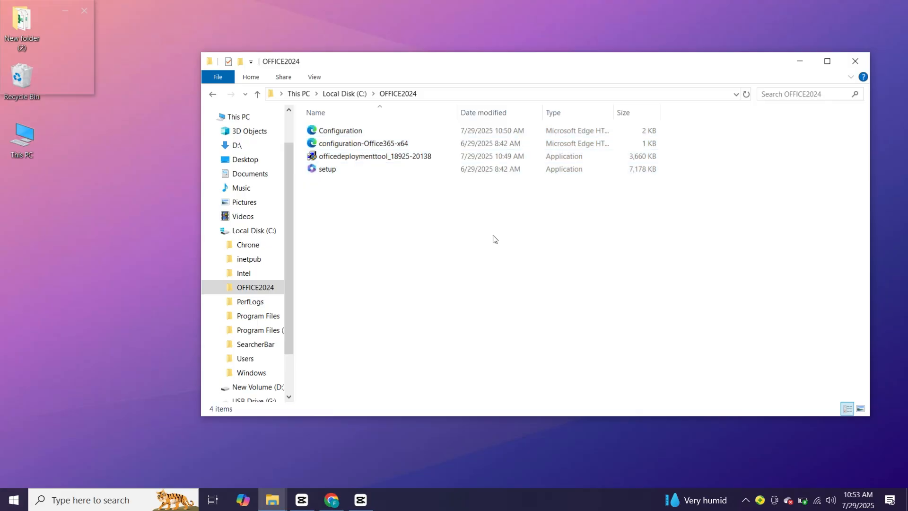
# Step: Launch Command Prompt as administrator and copy the OFFICE2024 folder path from Explorer
pyautogui.click(94, 500)
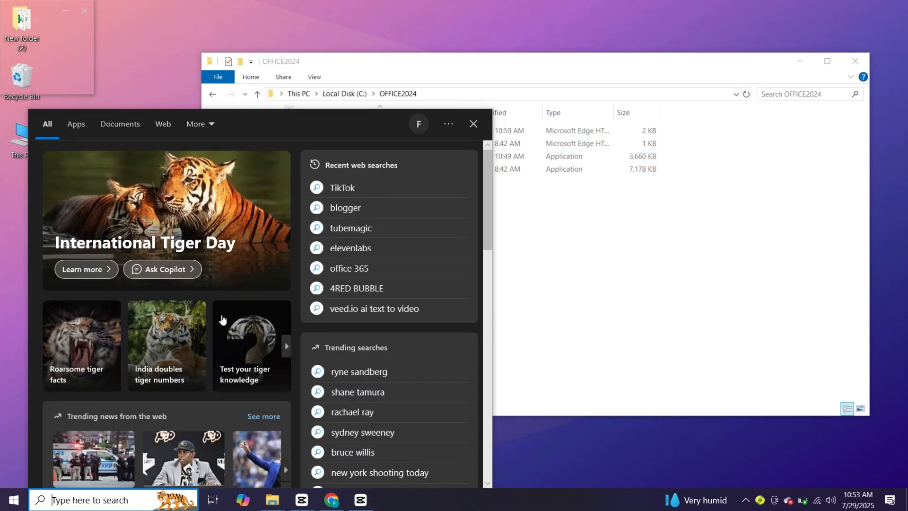
pyautogui.write('cn')
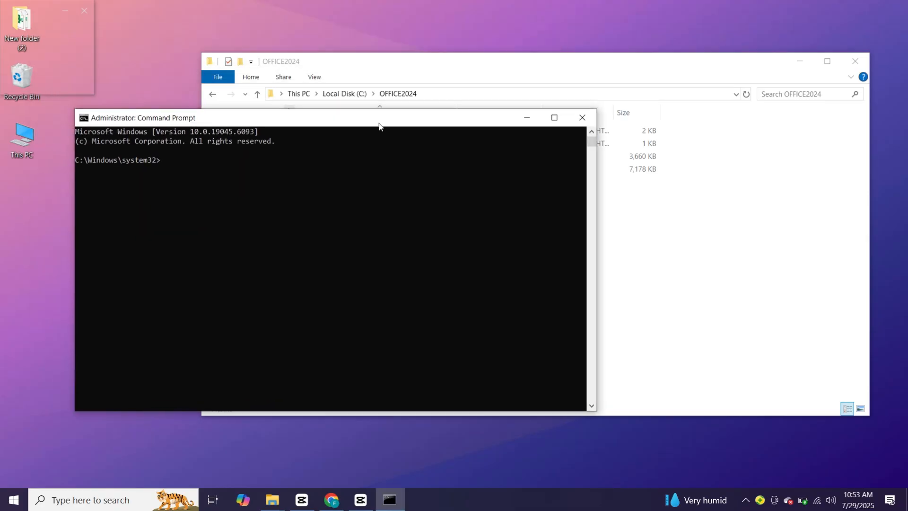
pyautogui.rightClick(366, 93)
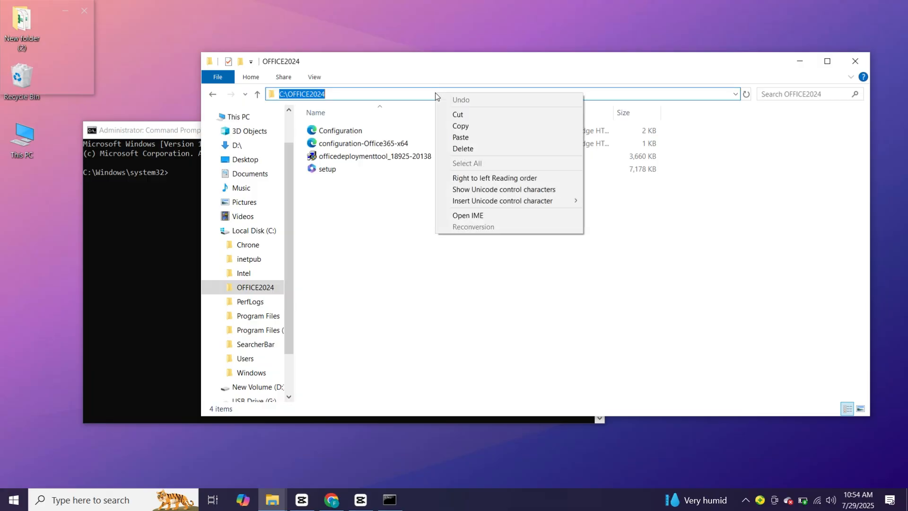
pyautogui.moveTo(482, 152)
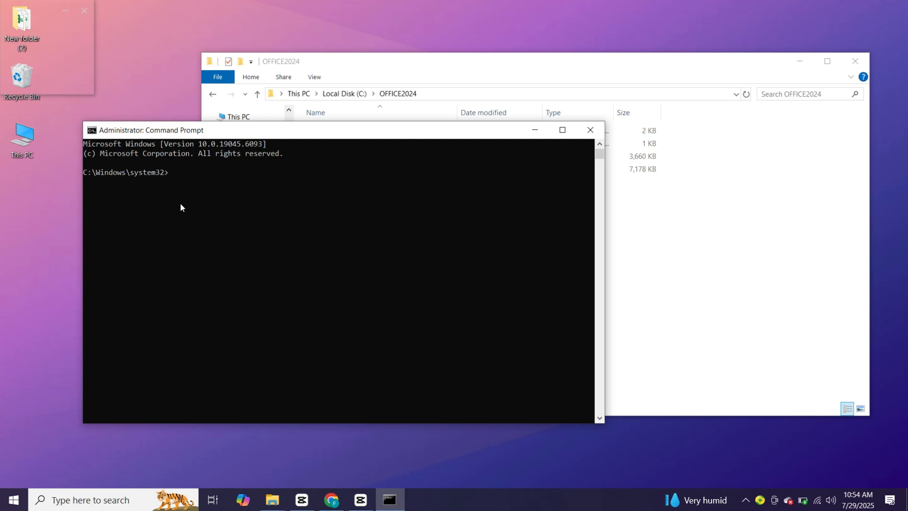
# Step: cd to C:\OFFICE2024 and run setup.exe /configure configuration.xml
pyautogui.write('cd')
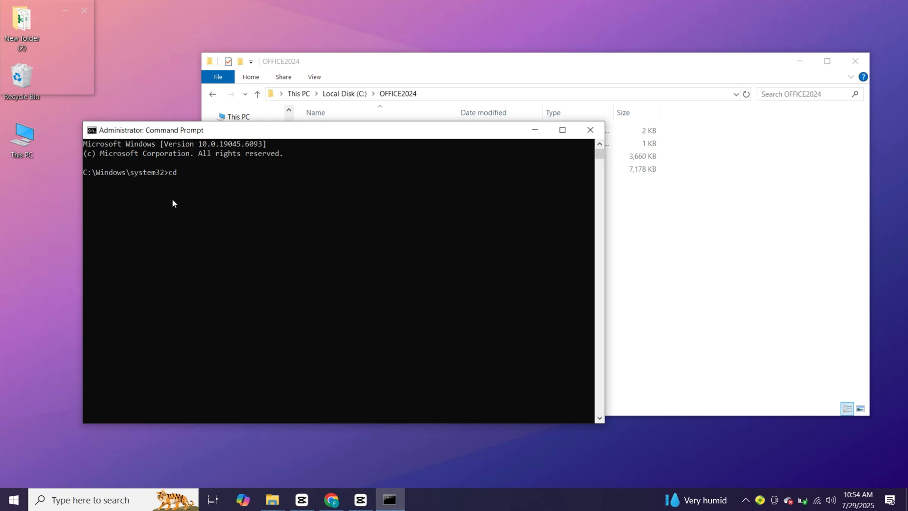
pyautogui.write('C:\\OFFICE2024')
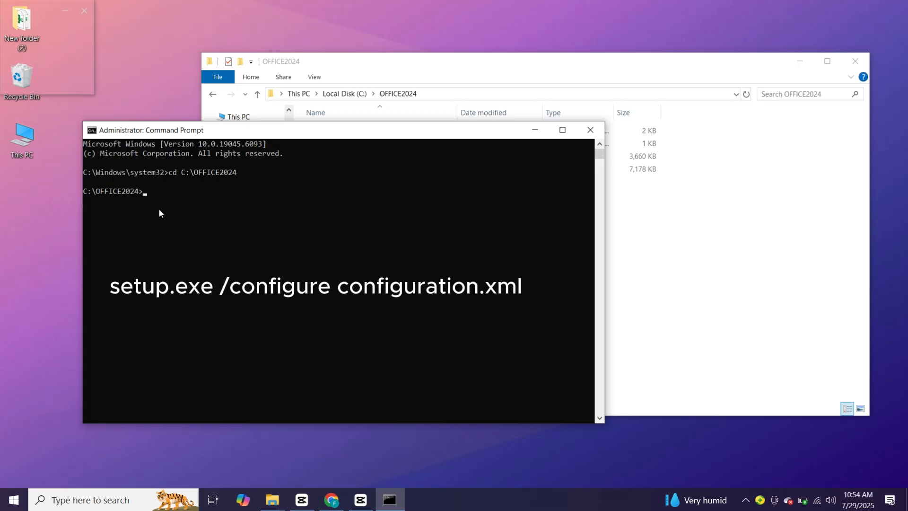
pyautogui.write('setup.exe /configure configuration.xml')
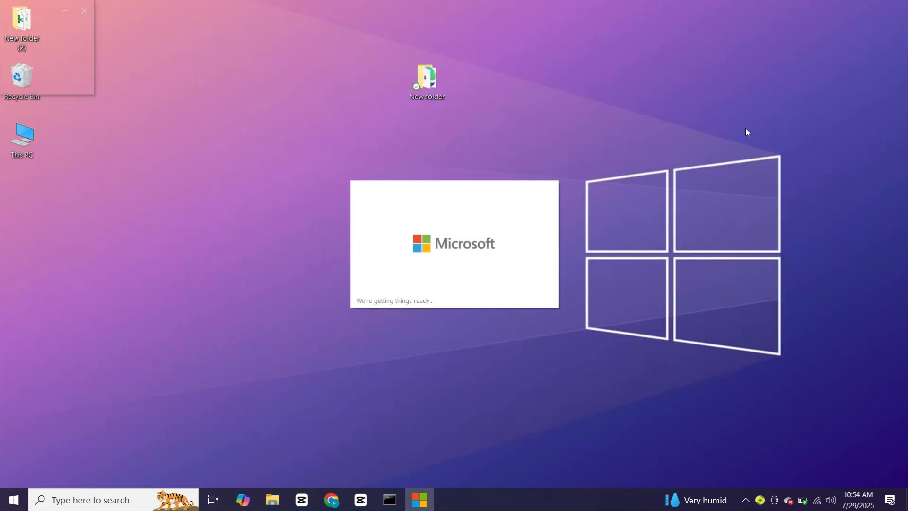
pyautogui.moveTo(517, 289)
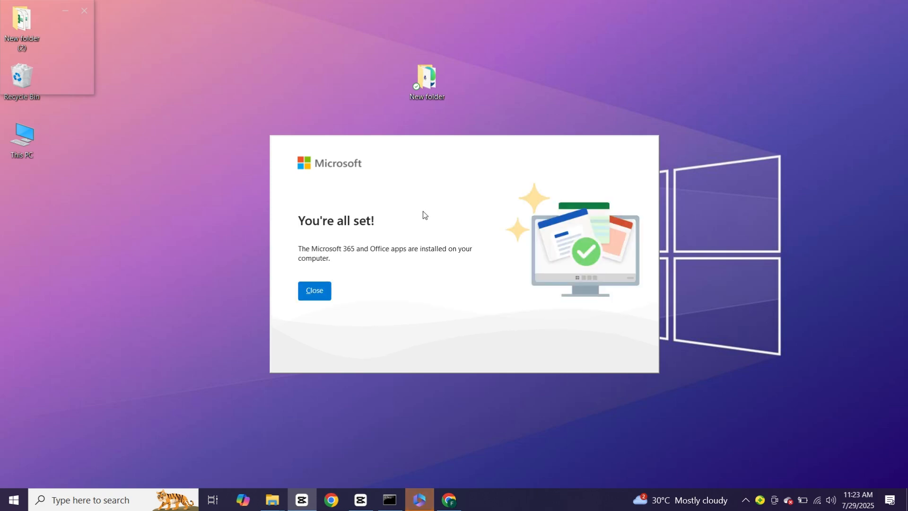
pyautogui.moveTo(320, 299)
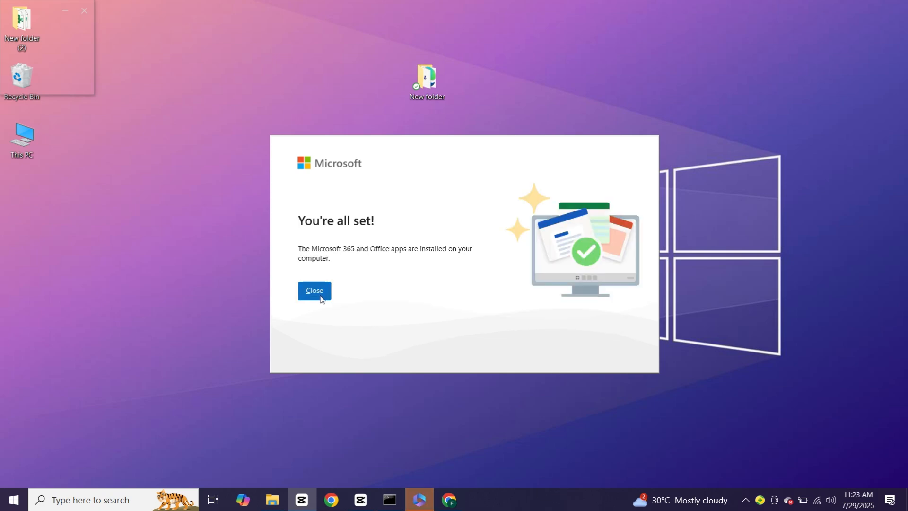
# Step: Close the finished installer and launch Word from the Start menu's Recently added list
pyautogui.click(313, 290)
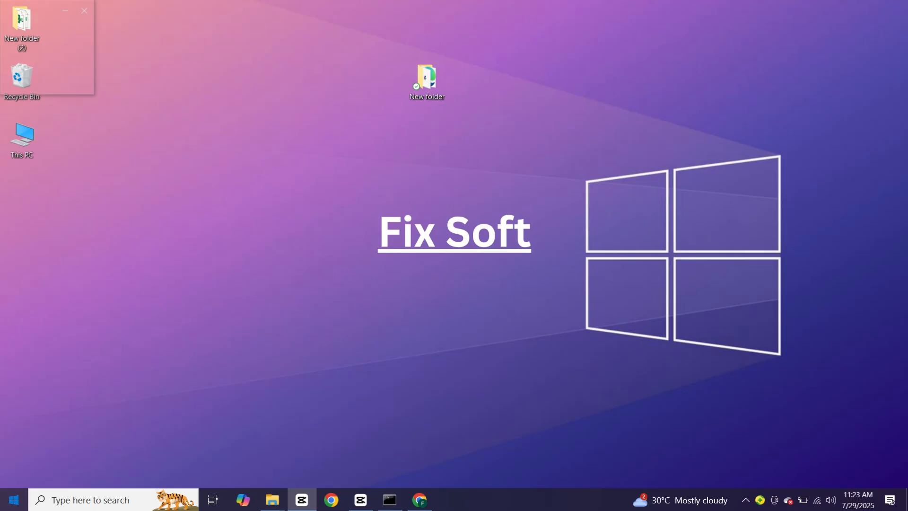
pyautogui.click(14, 498)
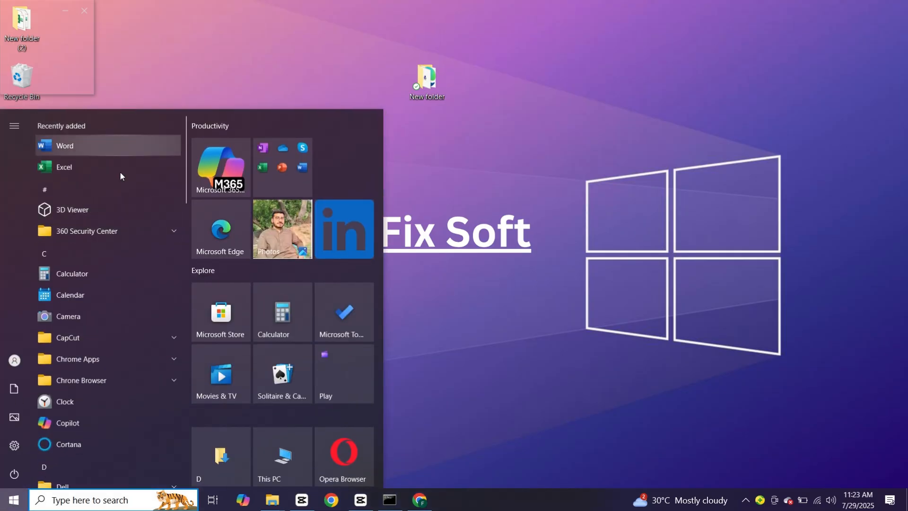
pyautogui.click(64, 145)
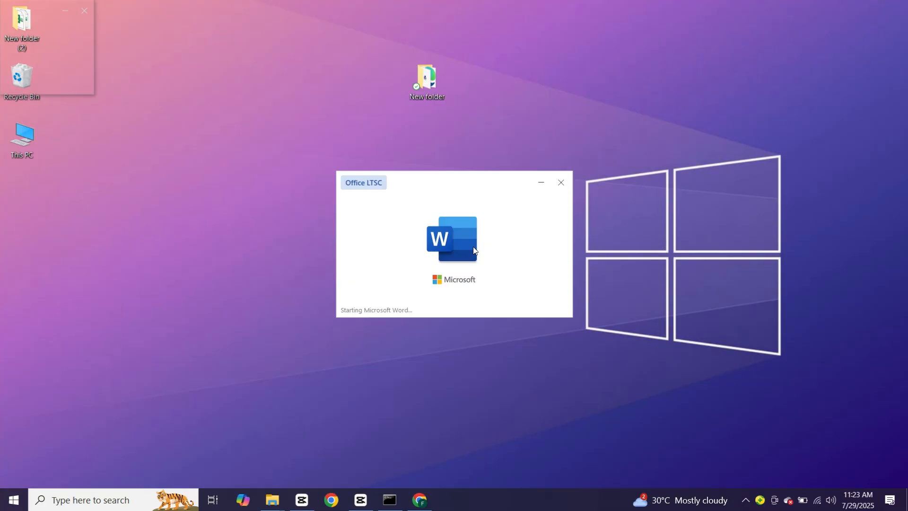